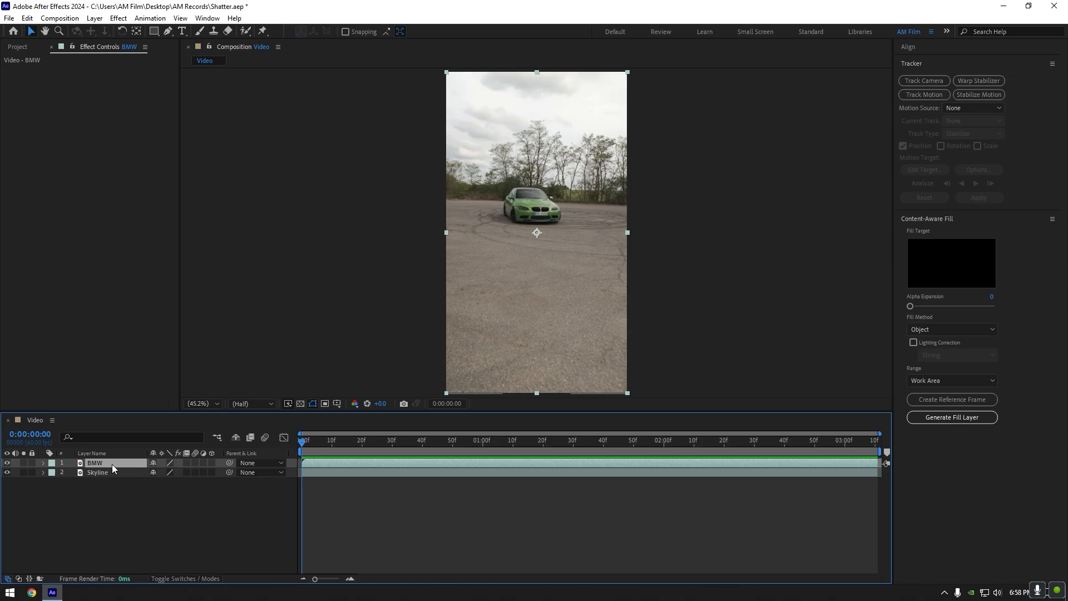
mouse_move(114, 468)
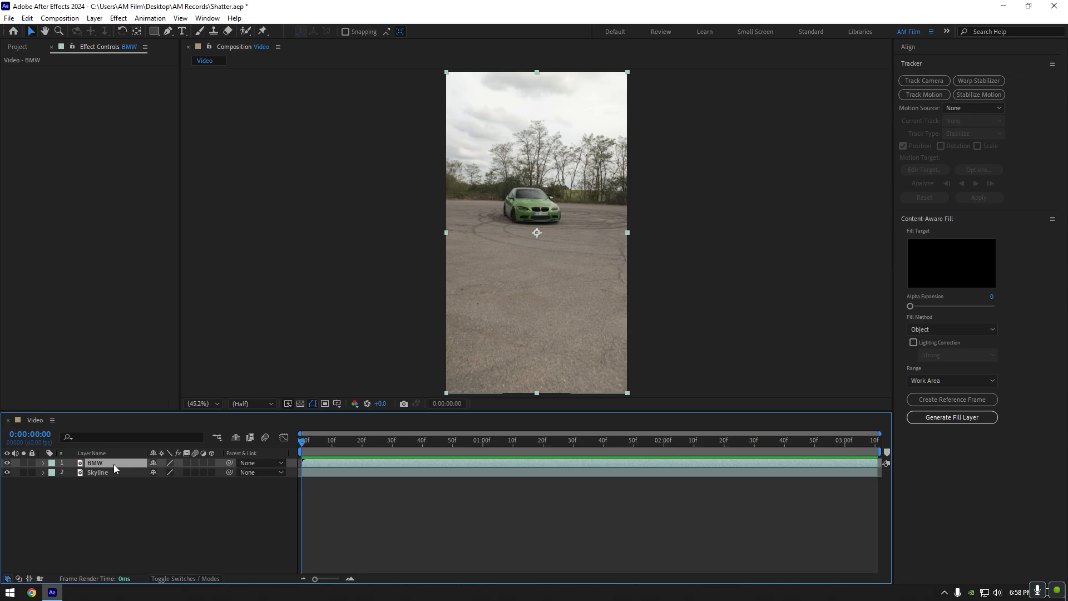
Step: Choose how the Shatter effect preview is displayed in Effect Controls
click(131, 79)
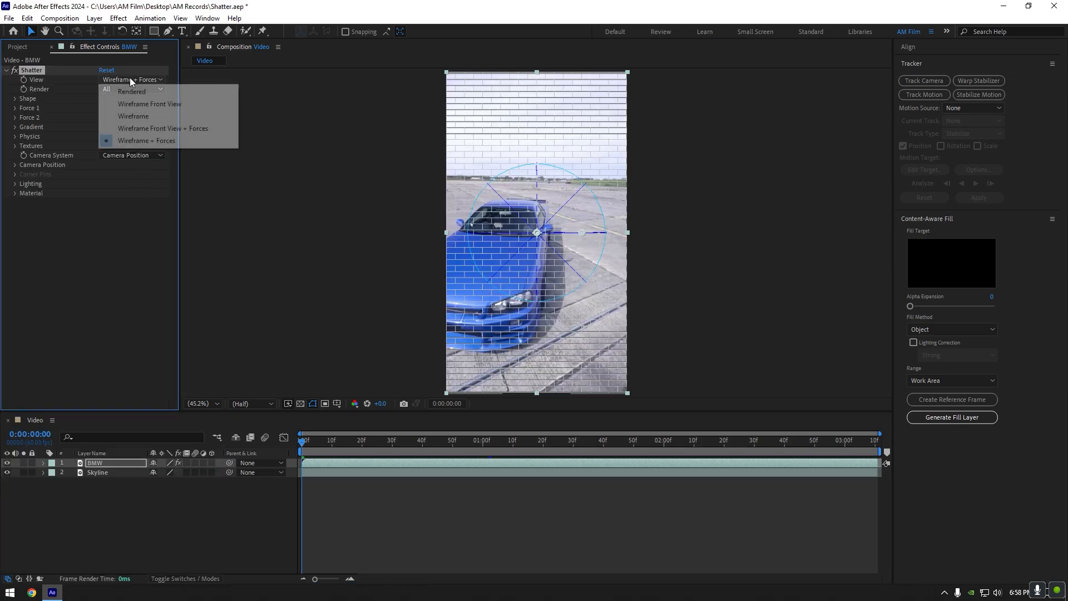
Step: Set Shatter View to Rendered and Pattern to Glass
click(132, 91)
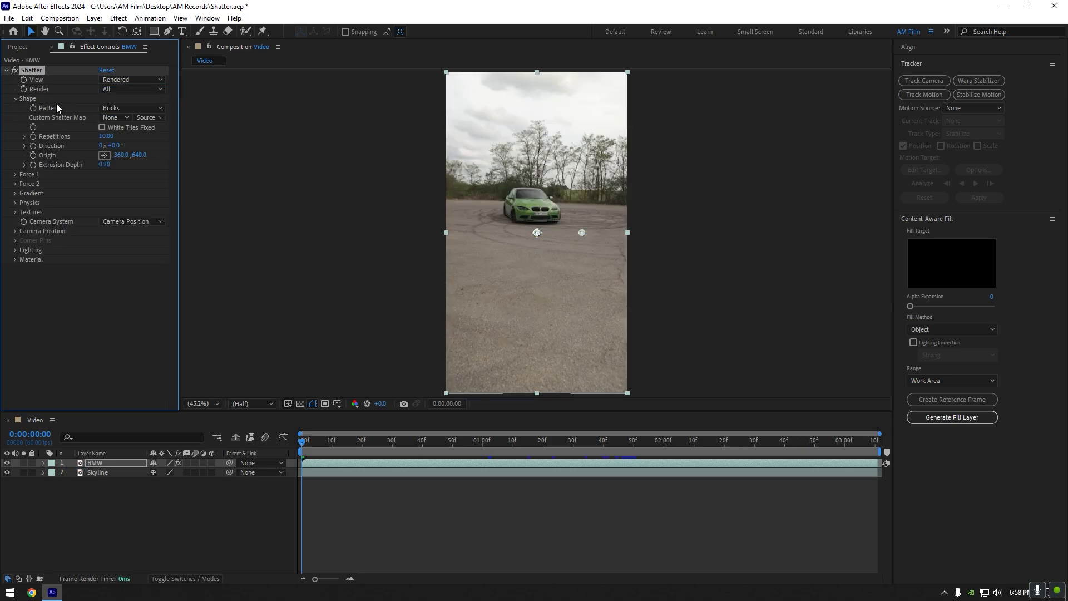
click(131, 108)
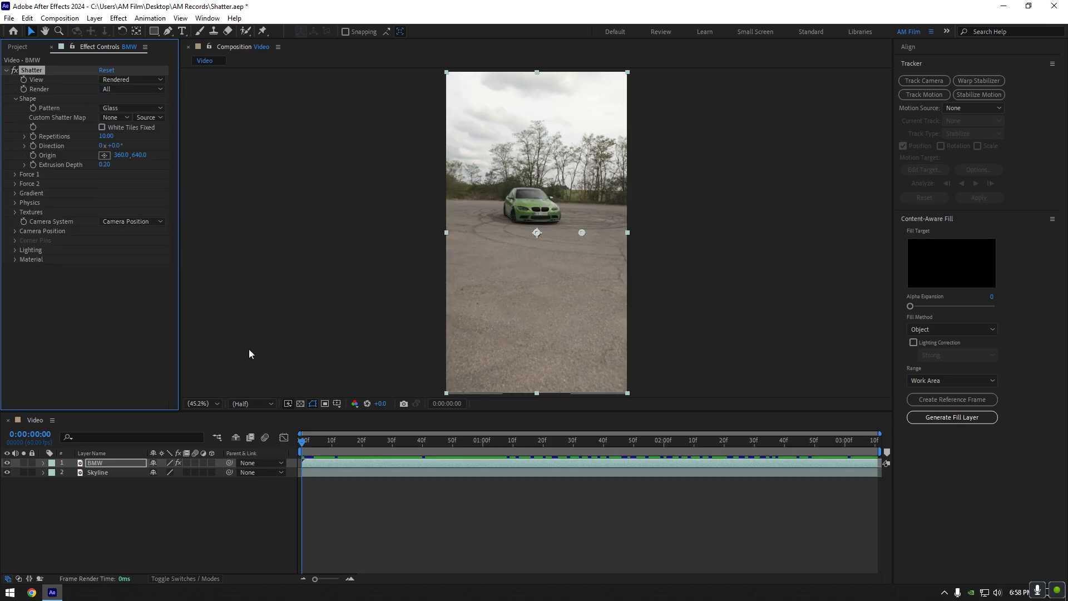
Step: Scrub the timeline to preview the glass shatter at start, middle and end
click(460, 440)
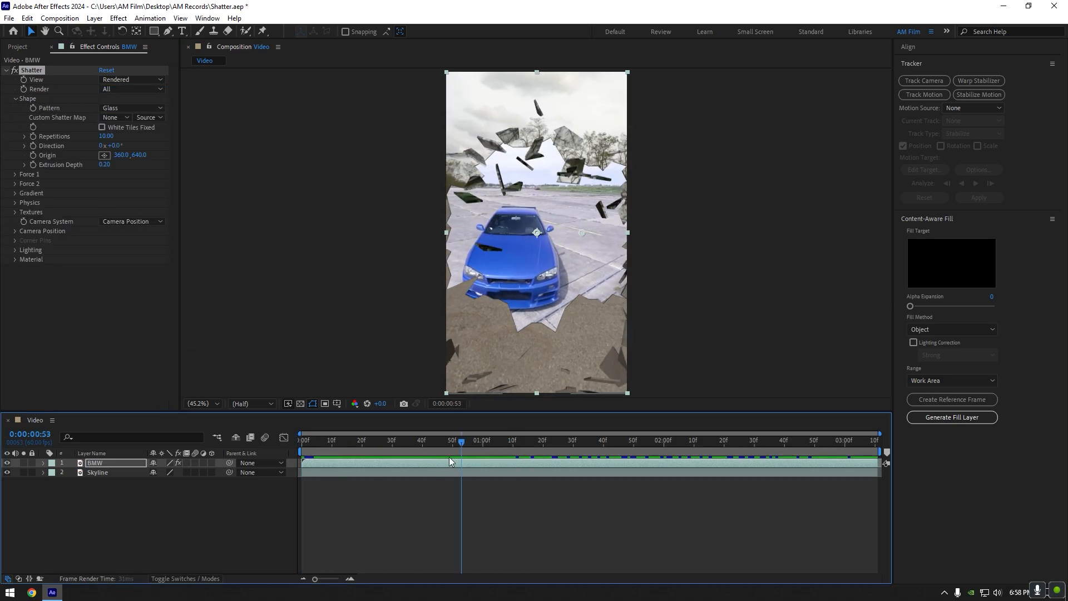
click(329, 441)
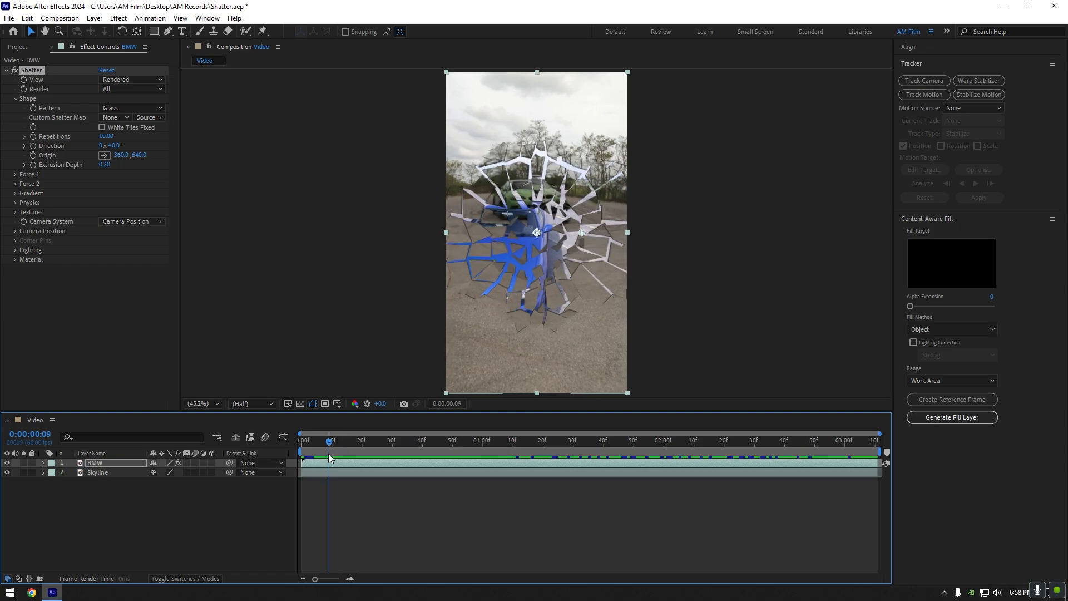
click(878, 439)
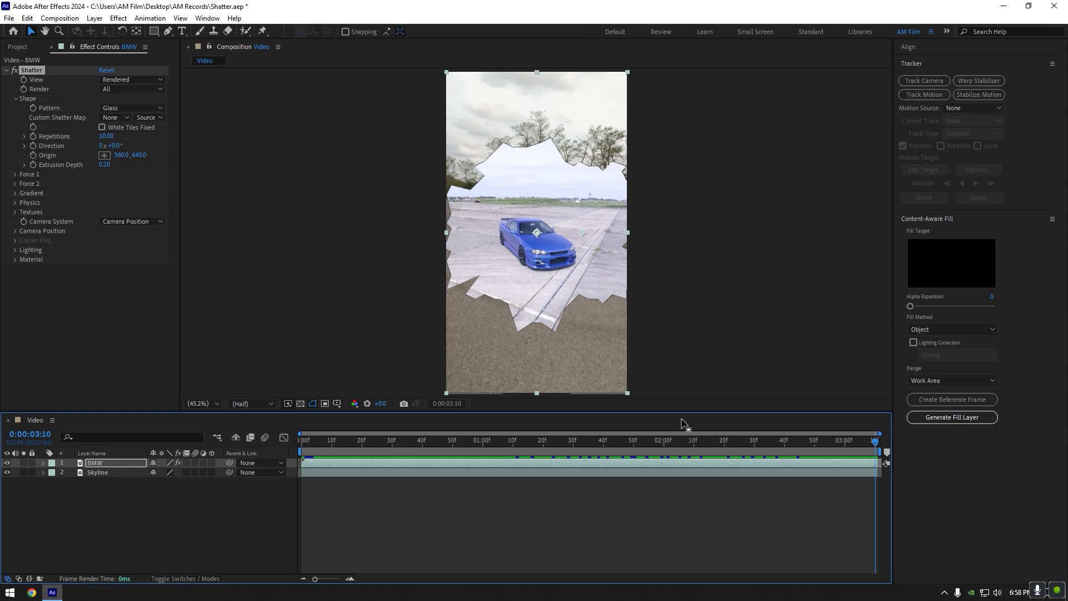
mouse_move(515, 359)
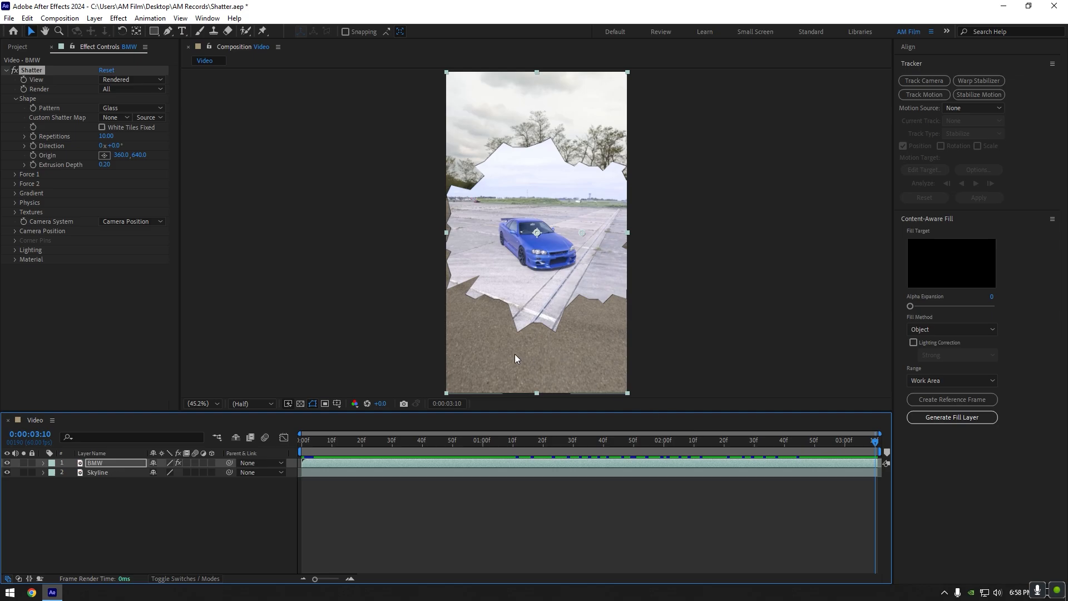
Step: Expand Force 1, set Radius to 1.03 and preview the stronger shatter mid-clip
click(15, 173)
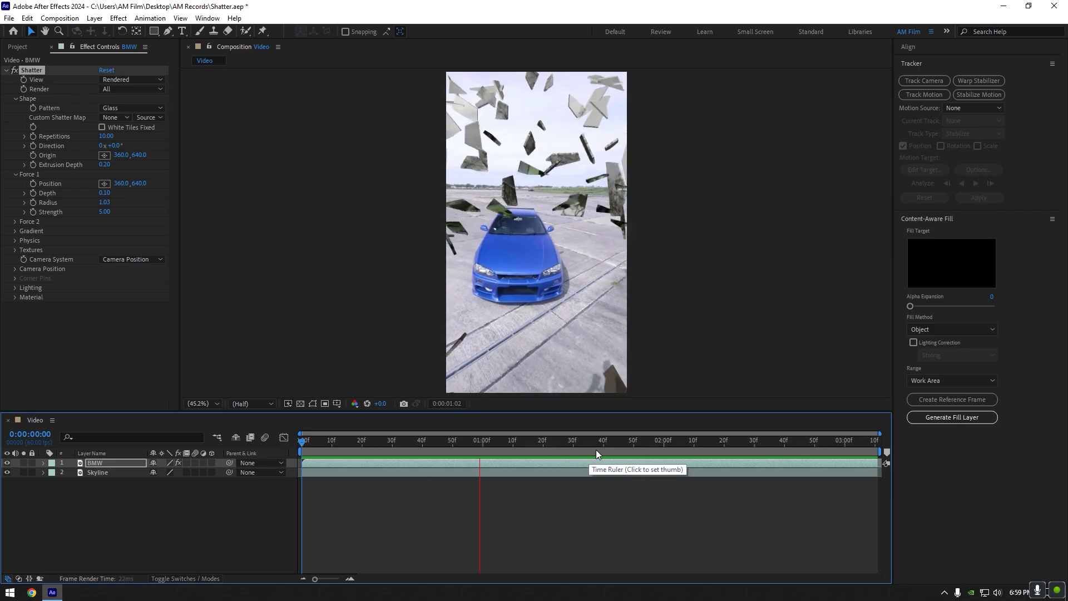
click(627, 440)
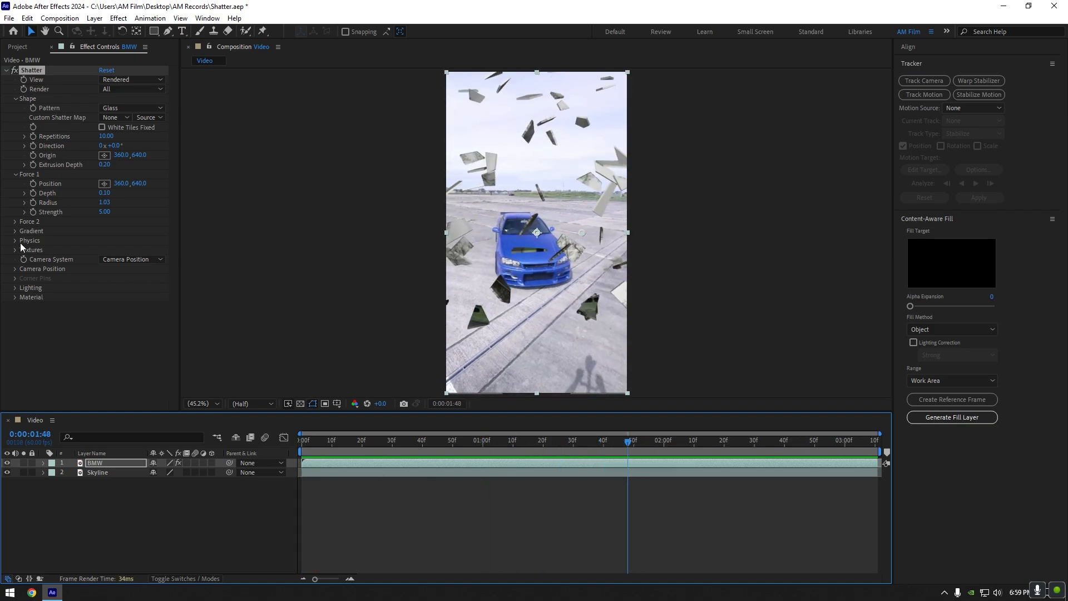
Step: Expand Physics, raise Gravity so shards fall away, and preview the transition
click(14, 240)
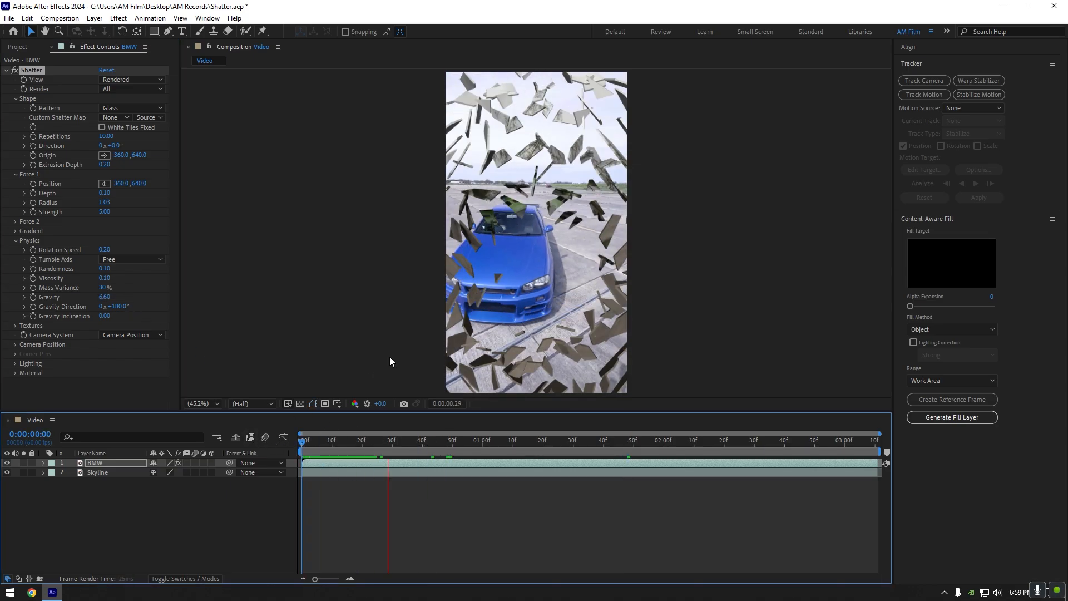
click(757, 451)
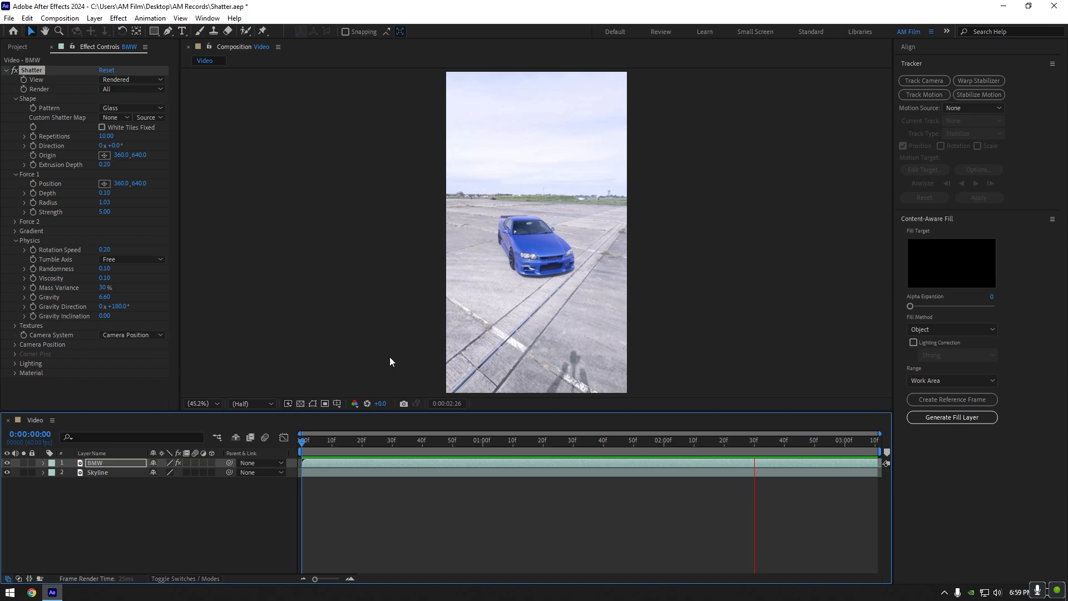
click(492, 453)
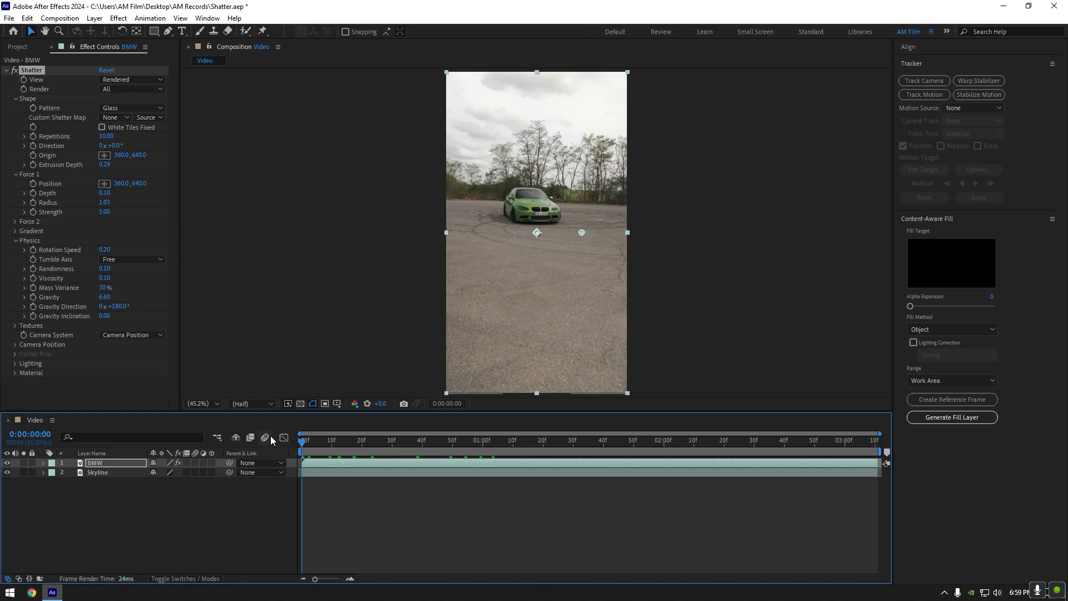
mouse_move(373, 450)
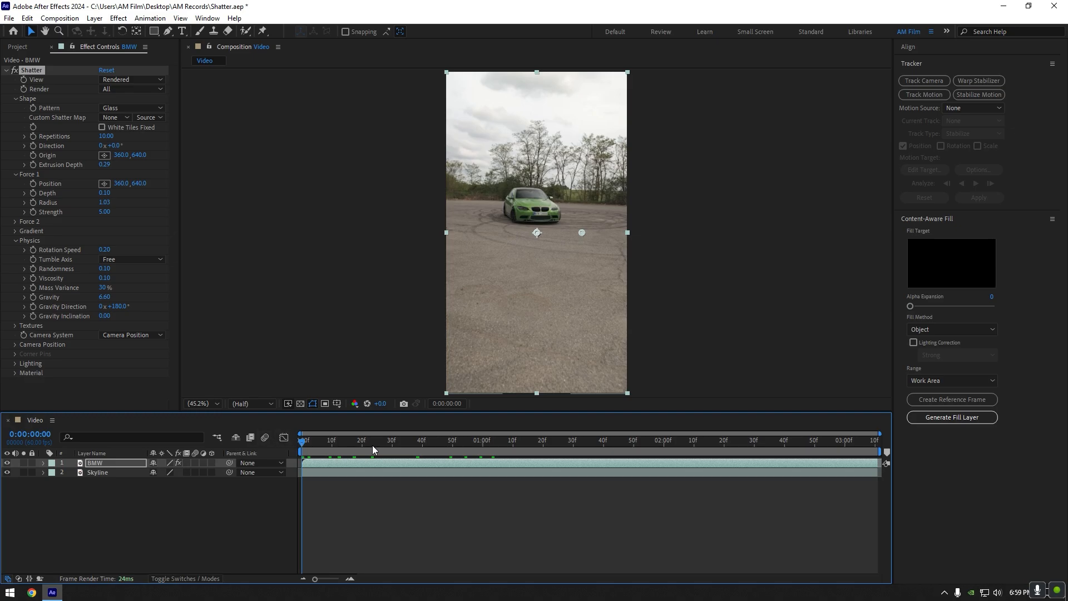
Step: Keyframe Force 1 Radius from 0.00 to 1.03, then search 'deep' for Deep Glow
click(452, 439)
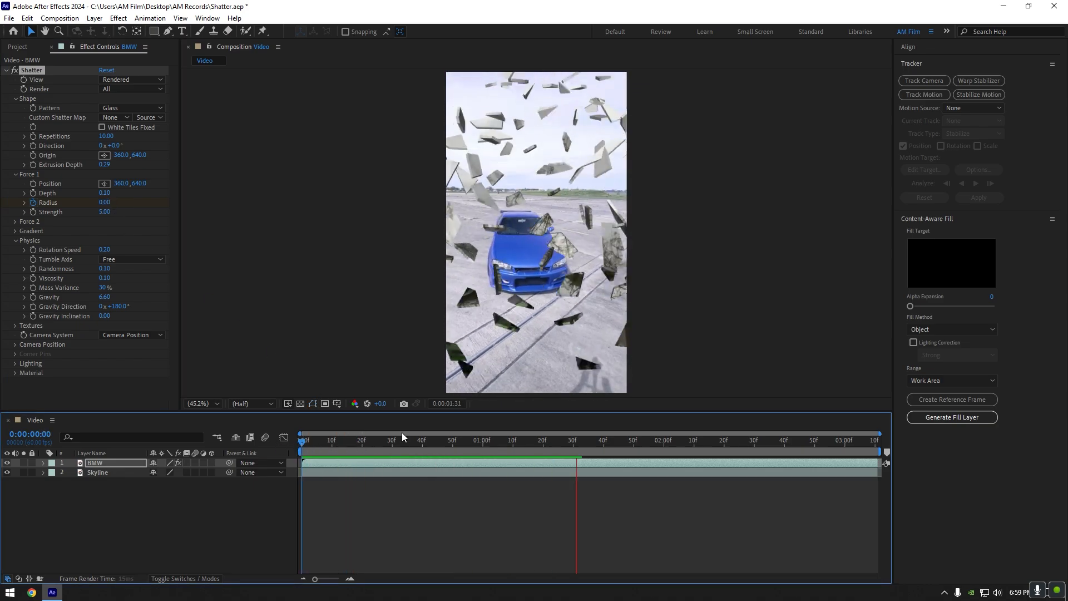
click(682, 440)
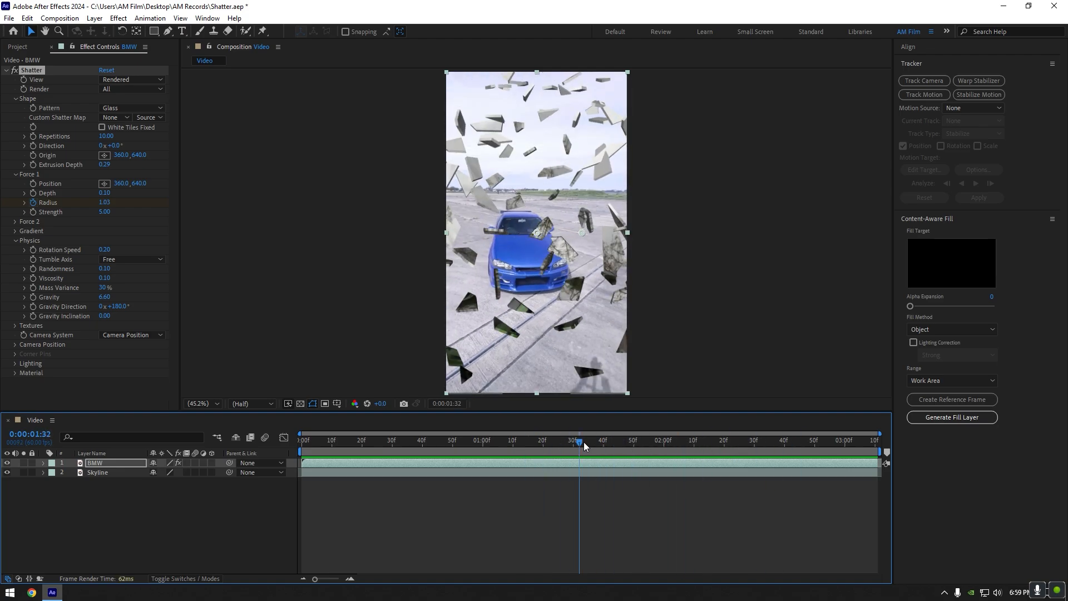
text(deep)
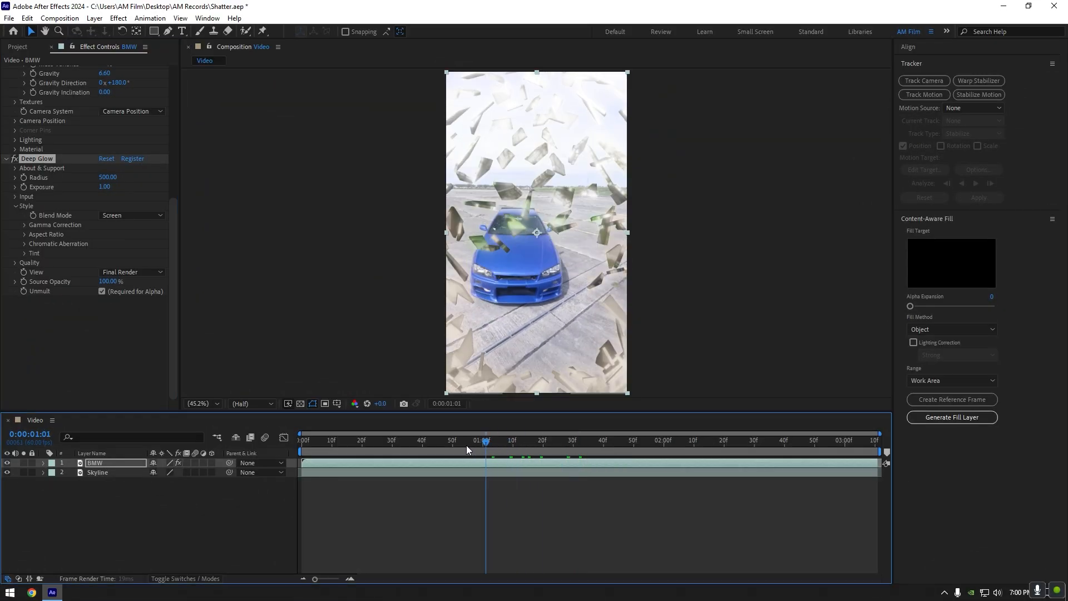
Step: Apply Deep Glow to the BMW layer with Exposure at 0.00
click(300, 439)
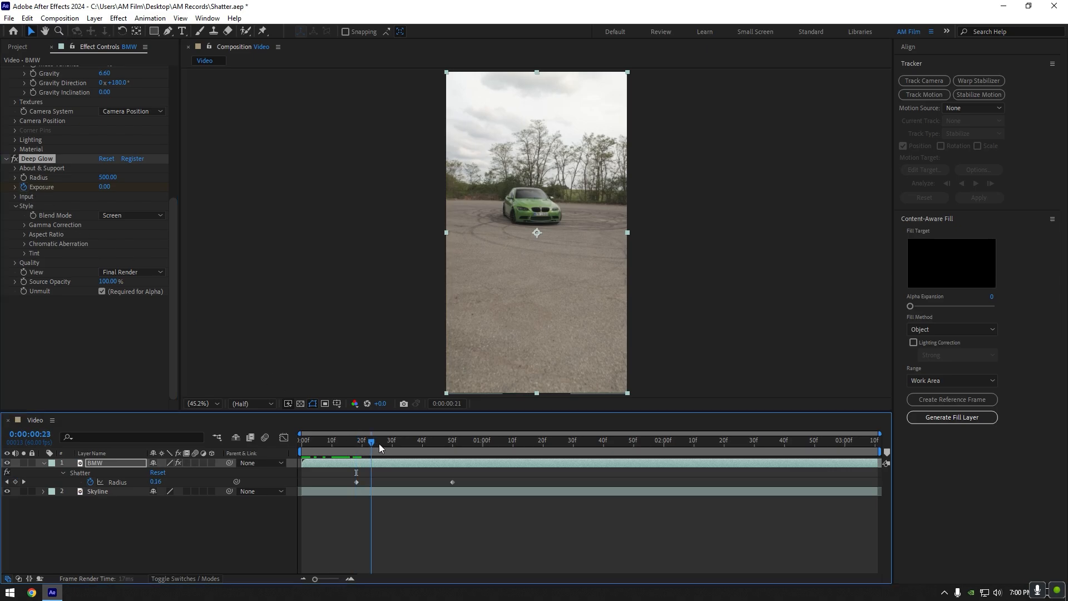
Step: Keyframe Deep Glow Exposure from the first Radius keyframe and return to the clip start
click(407, 441)
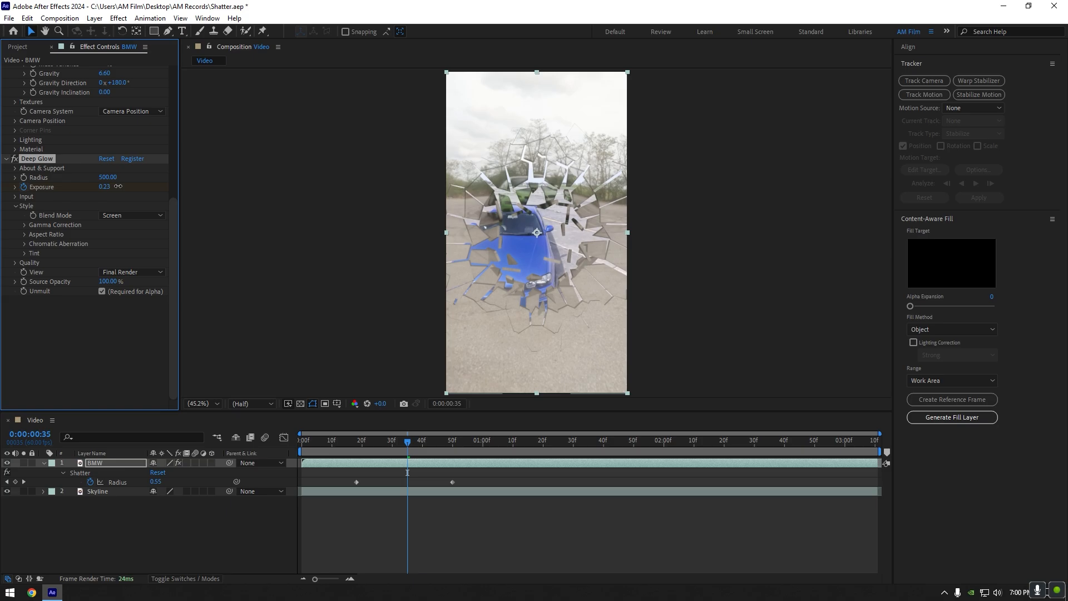
click(426, 440)
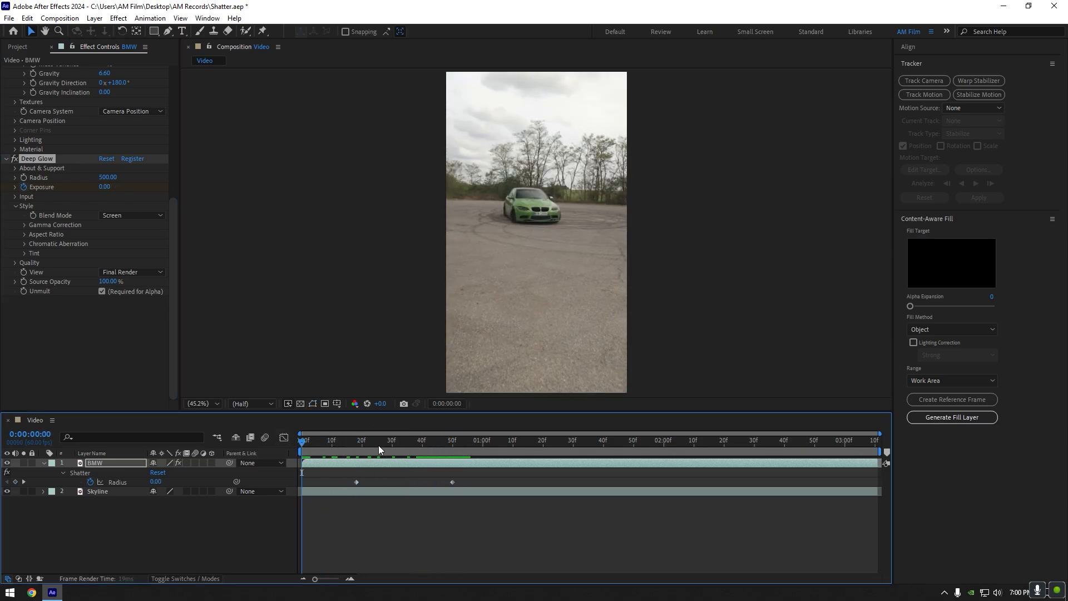
click(362, 441)
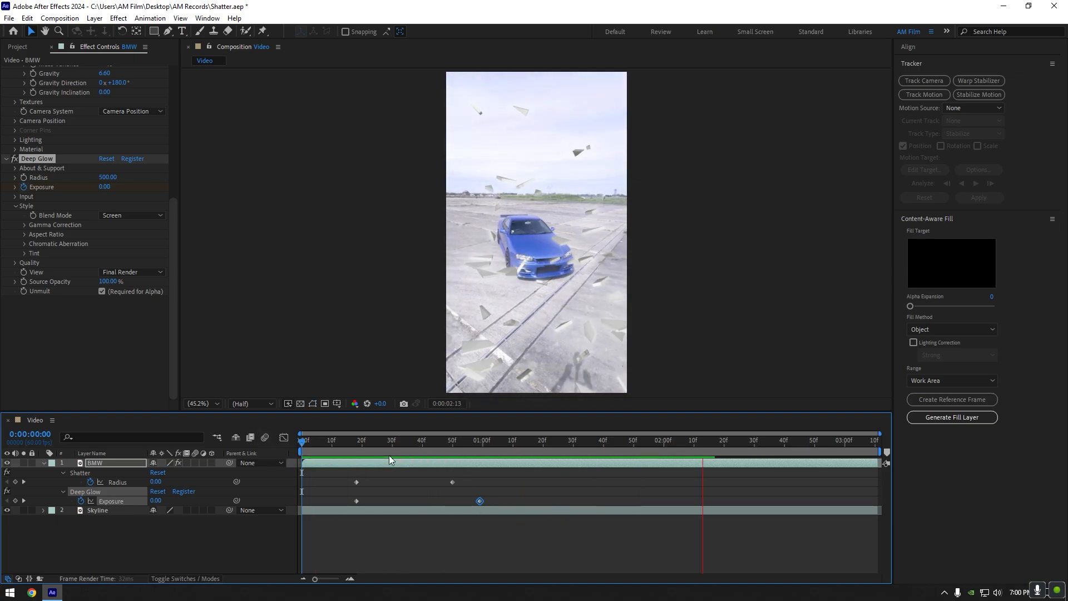
click(489, 439)
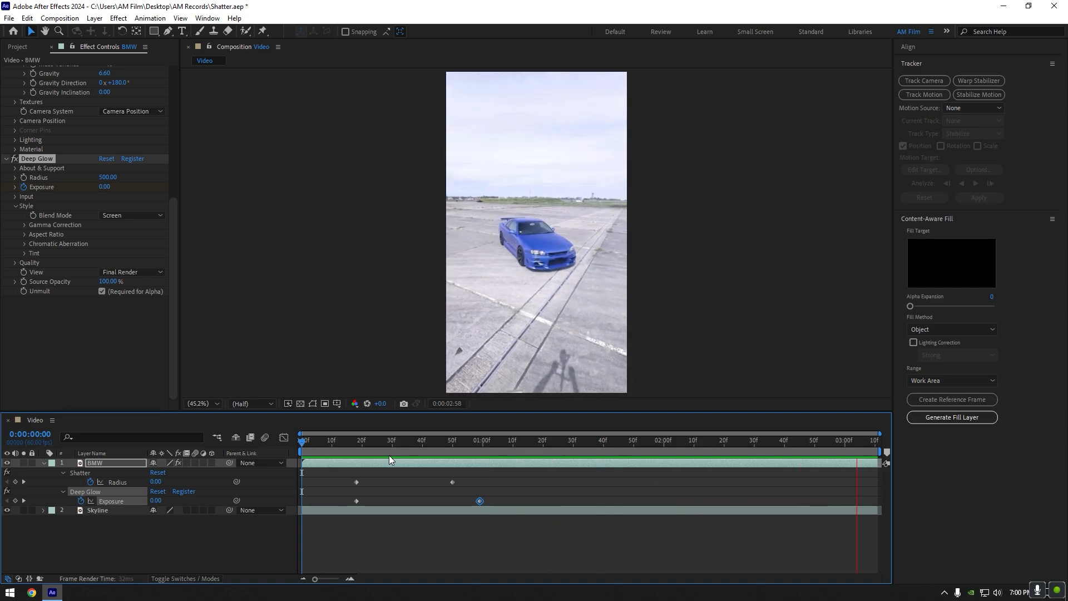
click(310, 440)
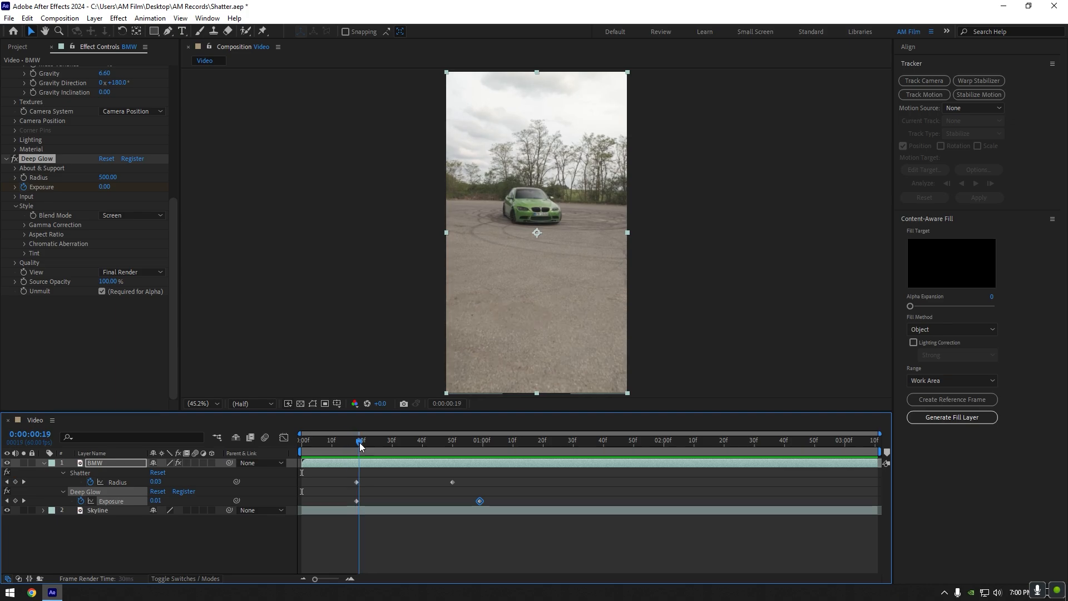
click(369, 440)
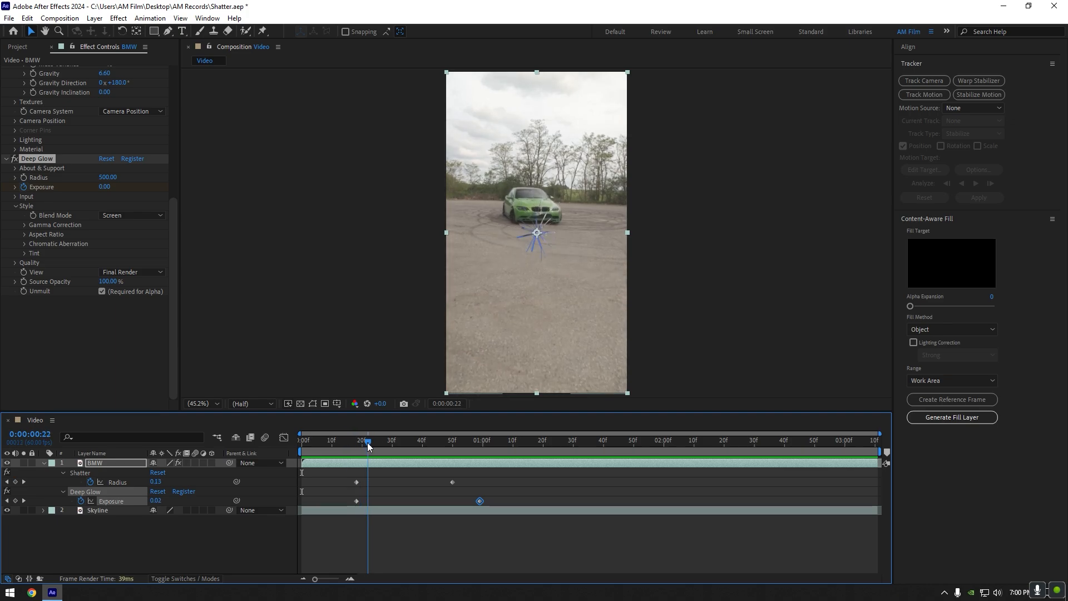